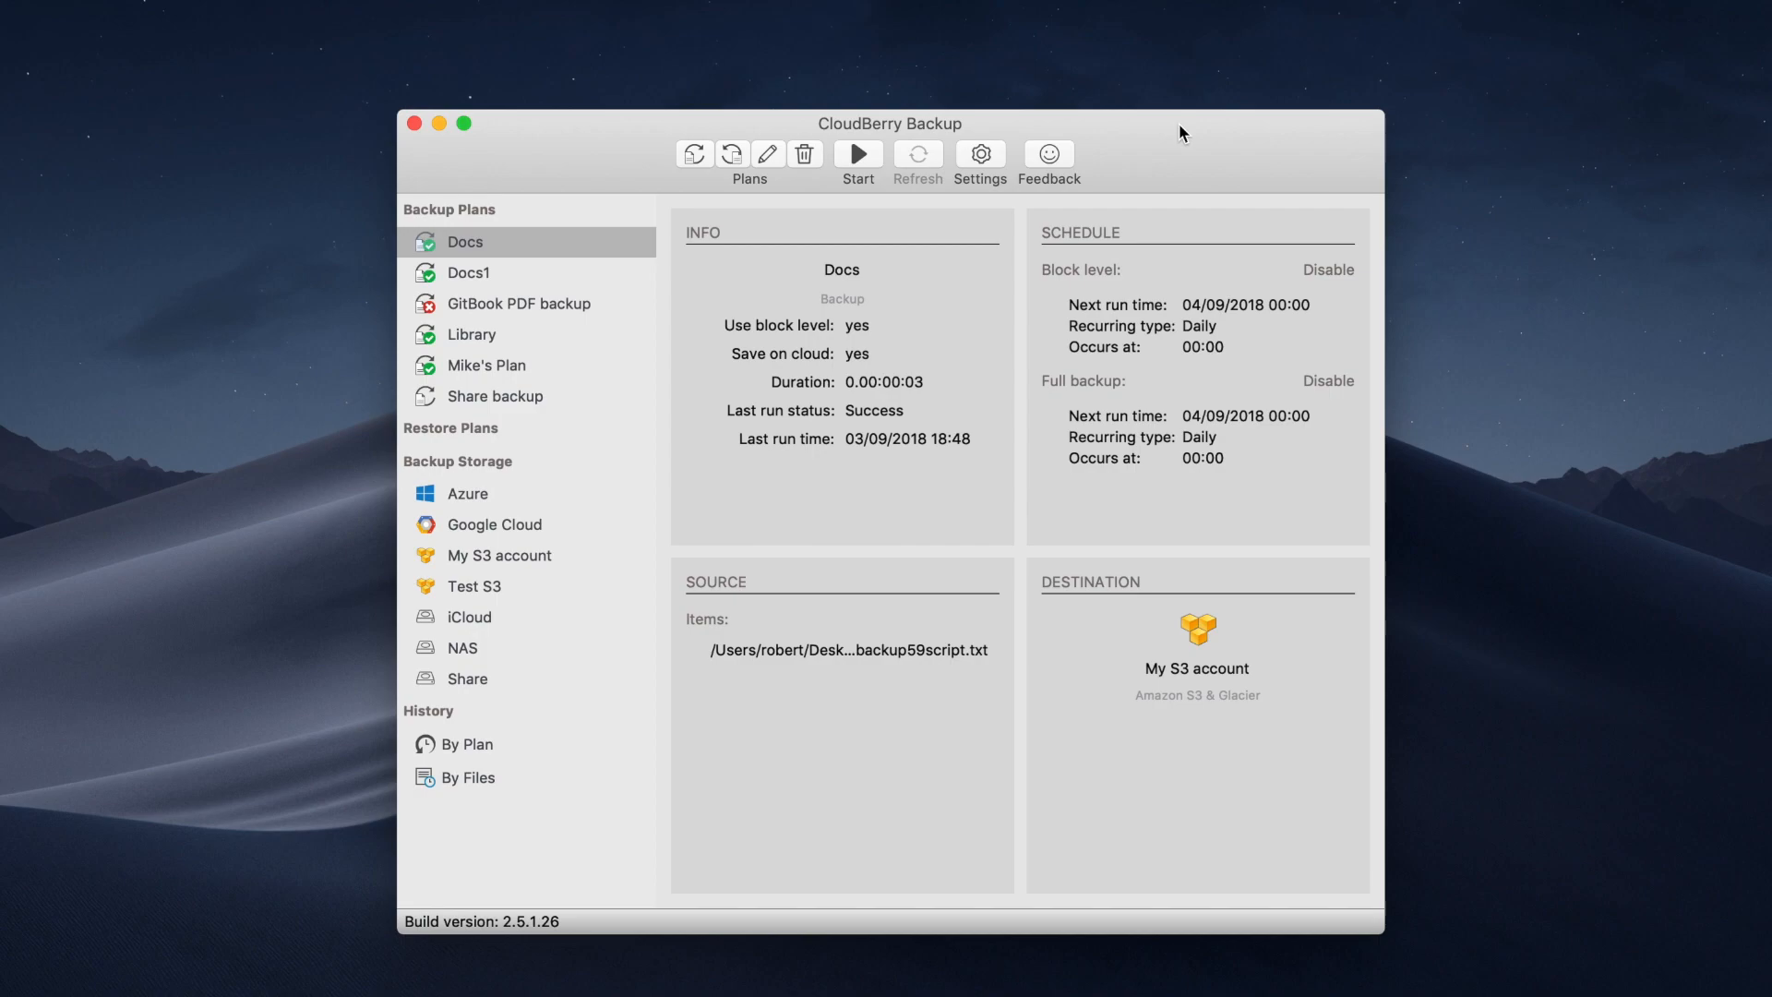
mouse_move(1123, 156)
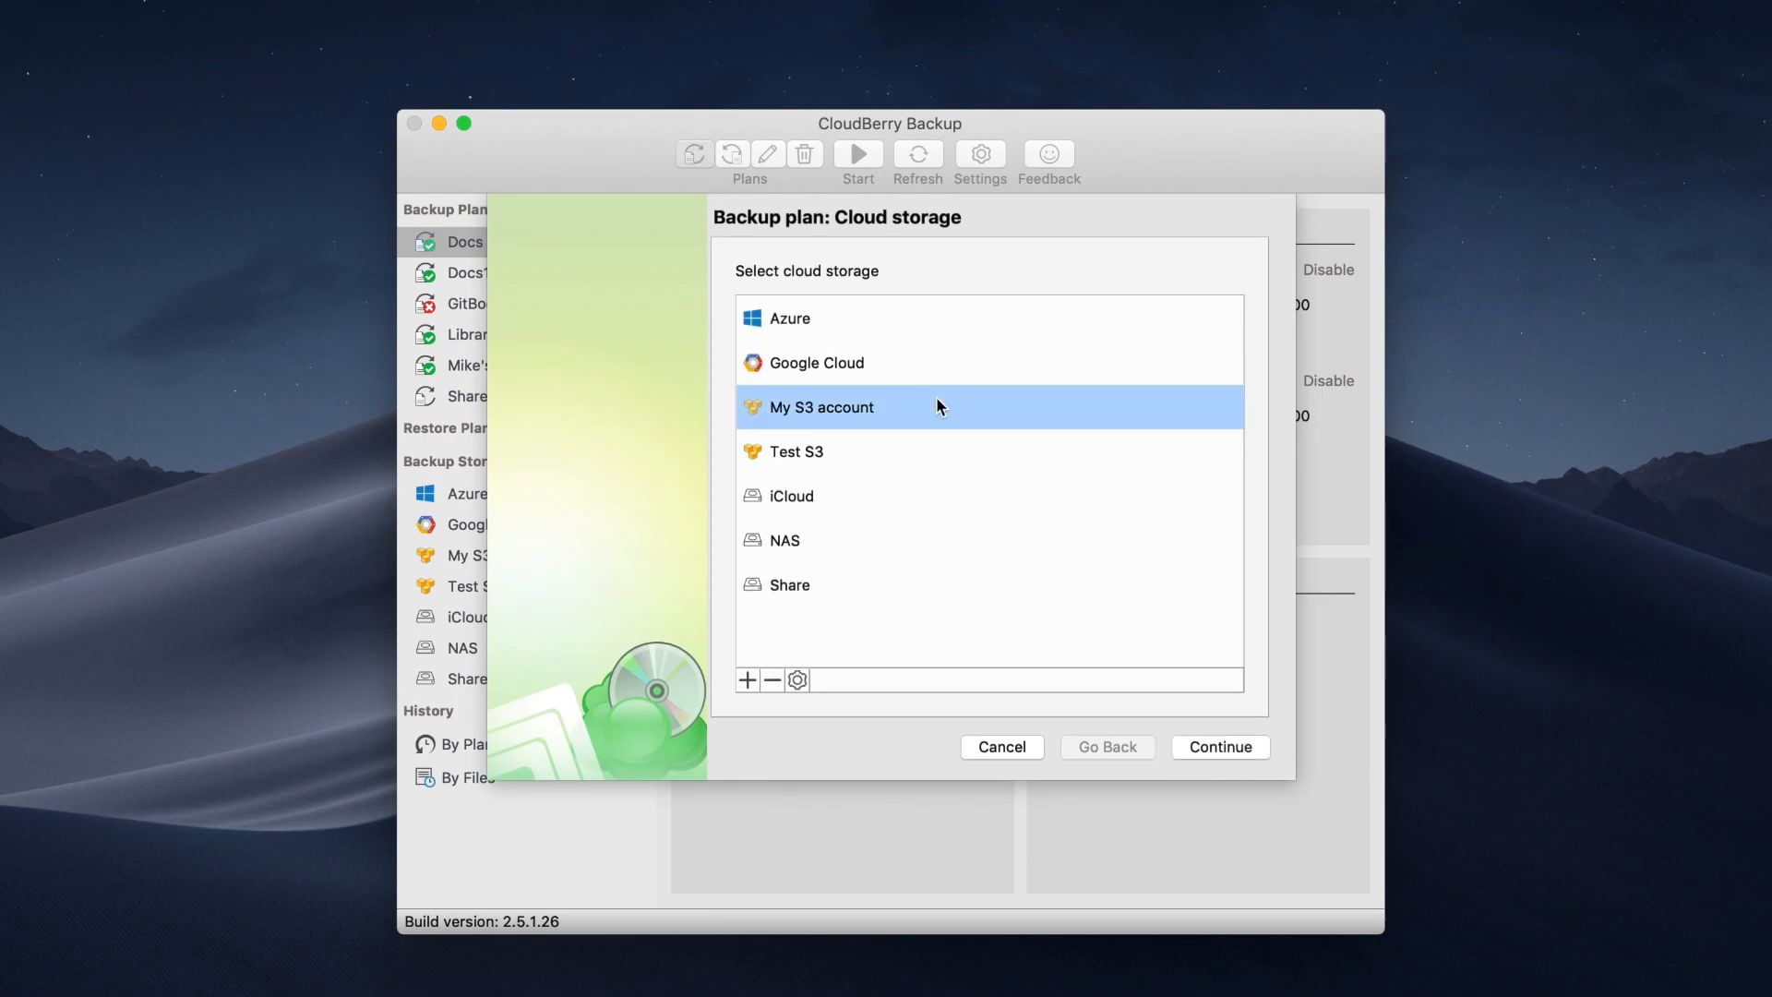
- Turn on block-level backup and select the whole Mac SSD as the backup source
click(1219, 745)
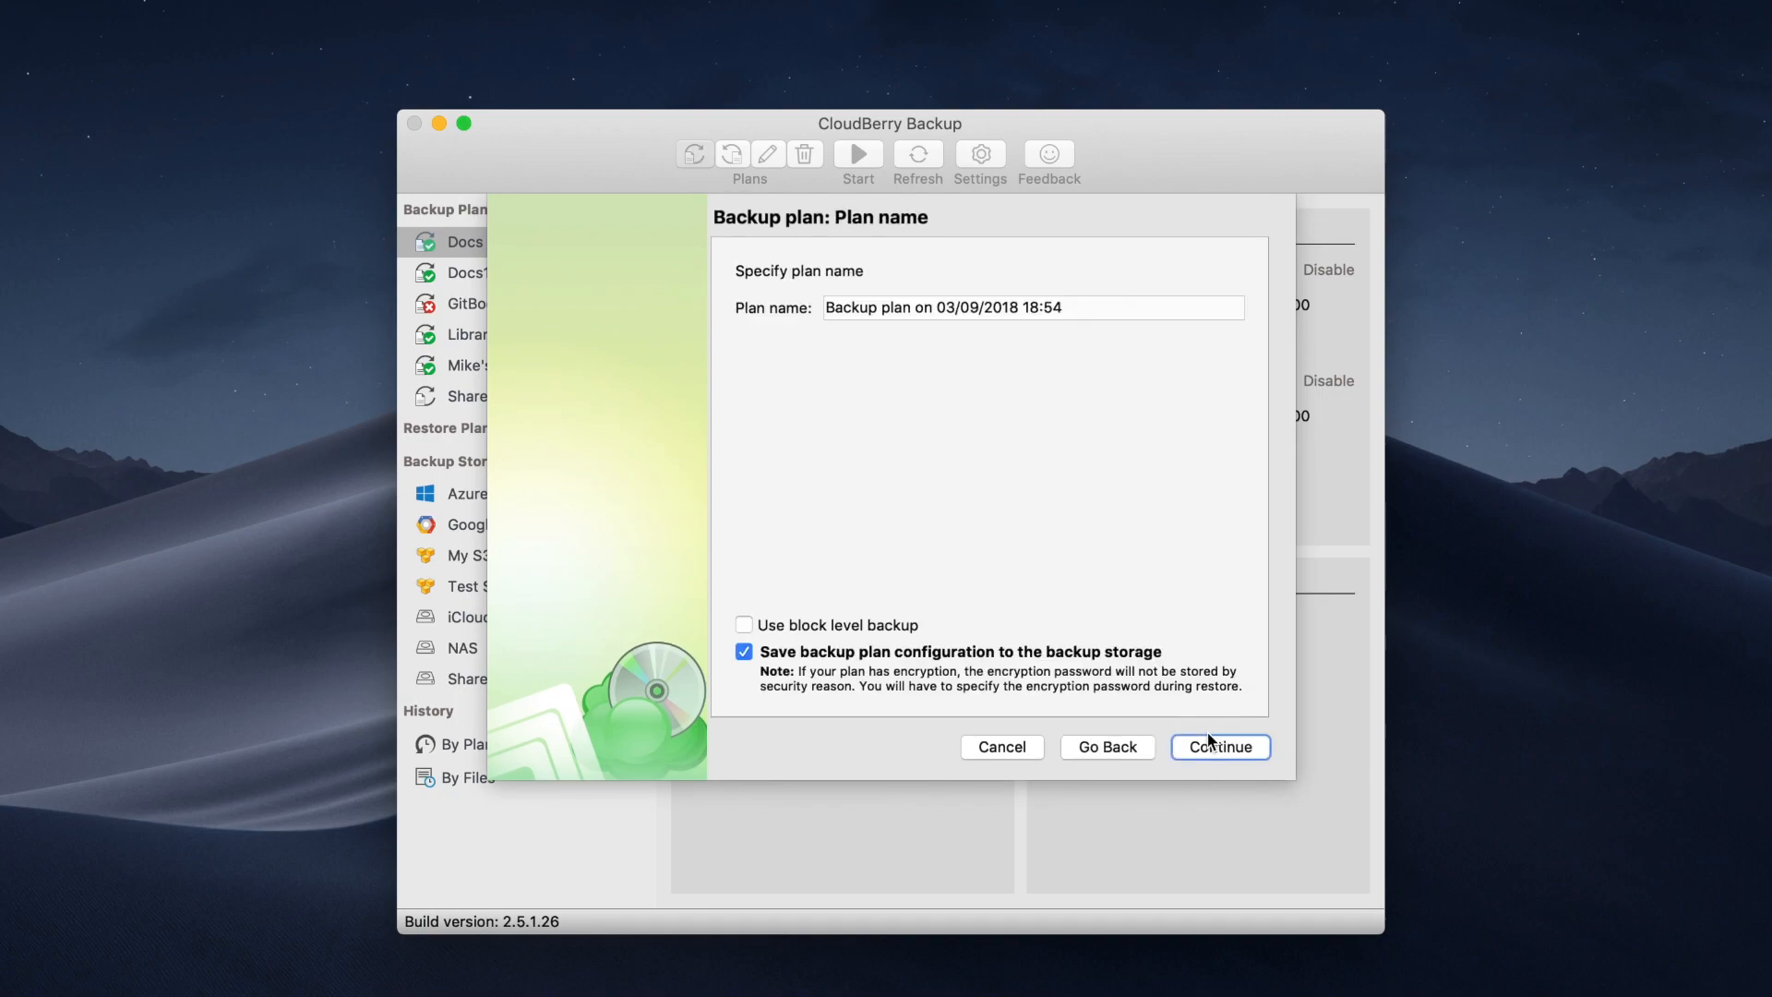
mouse_move(840, 521)
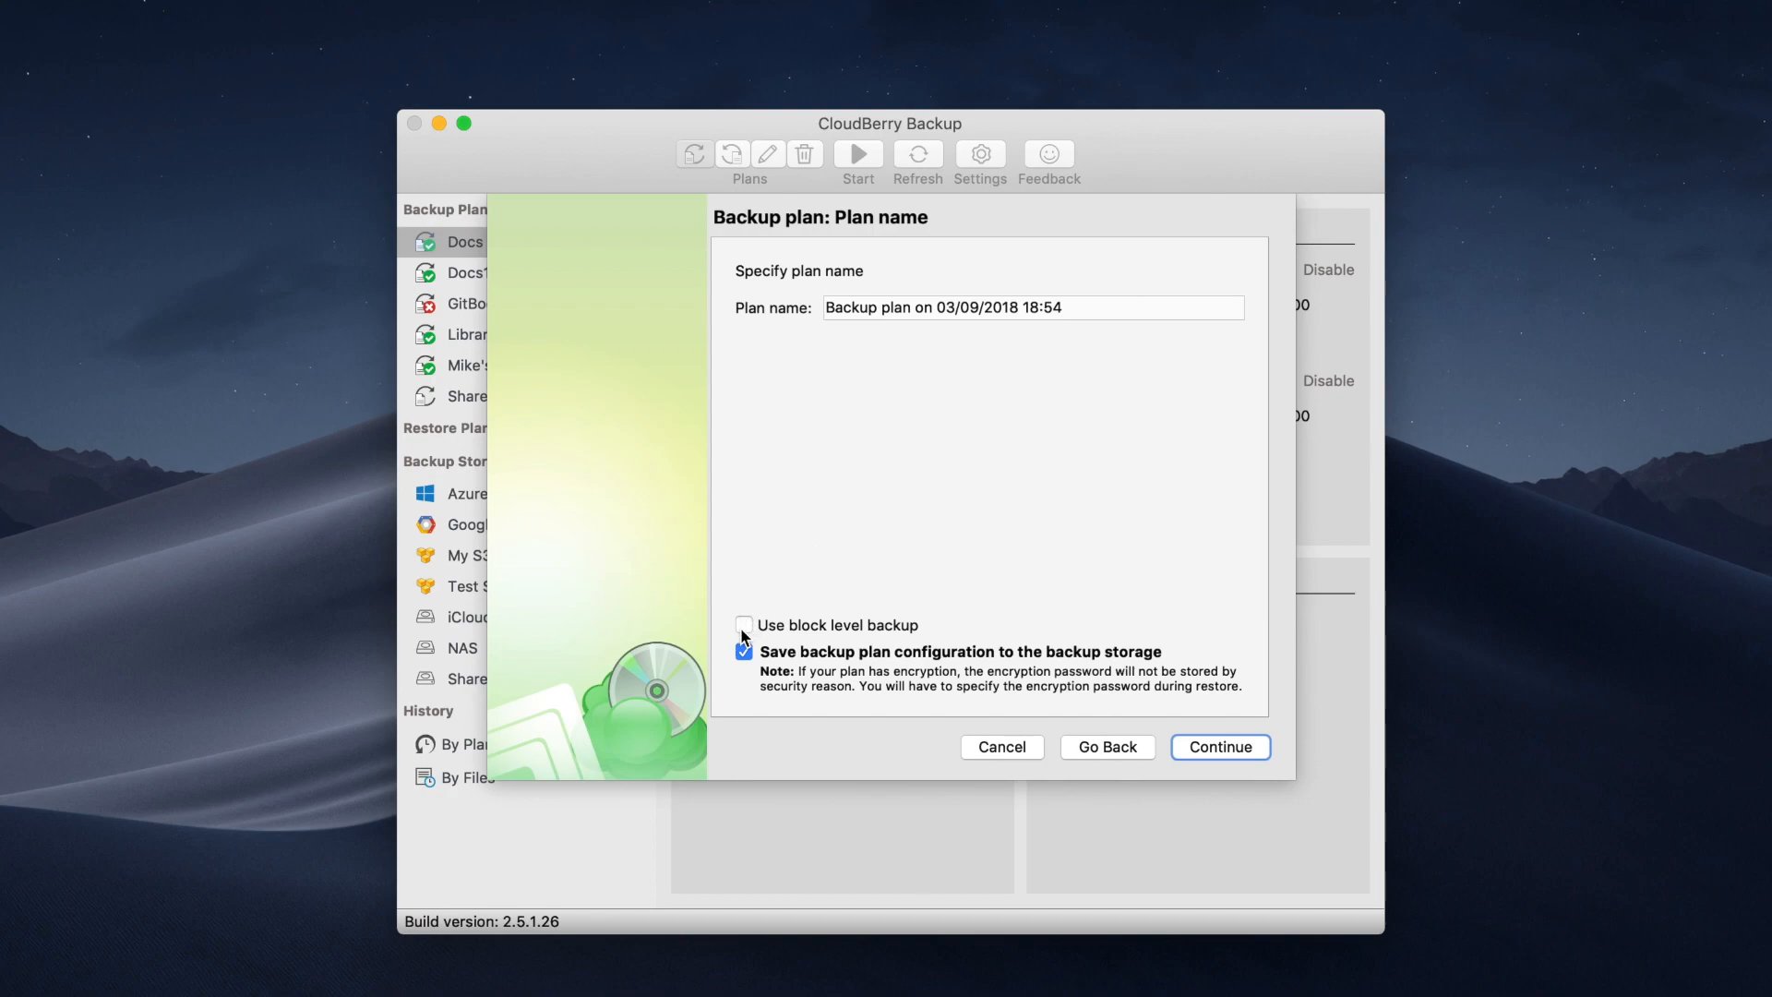
click(1218, 747)
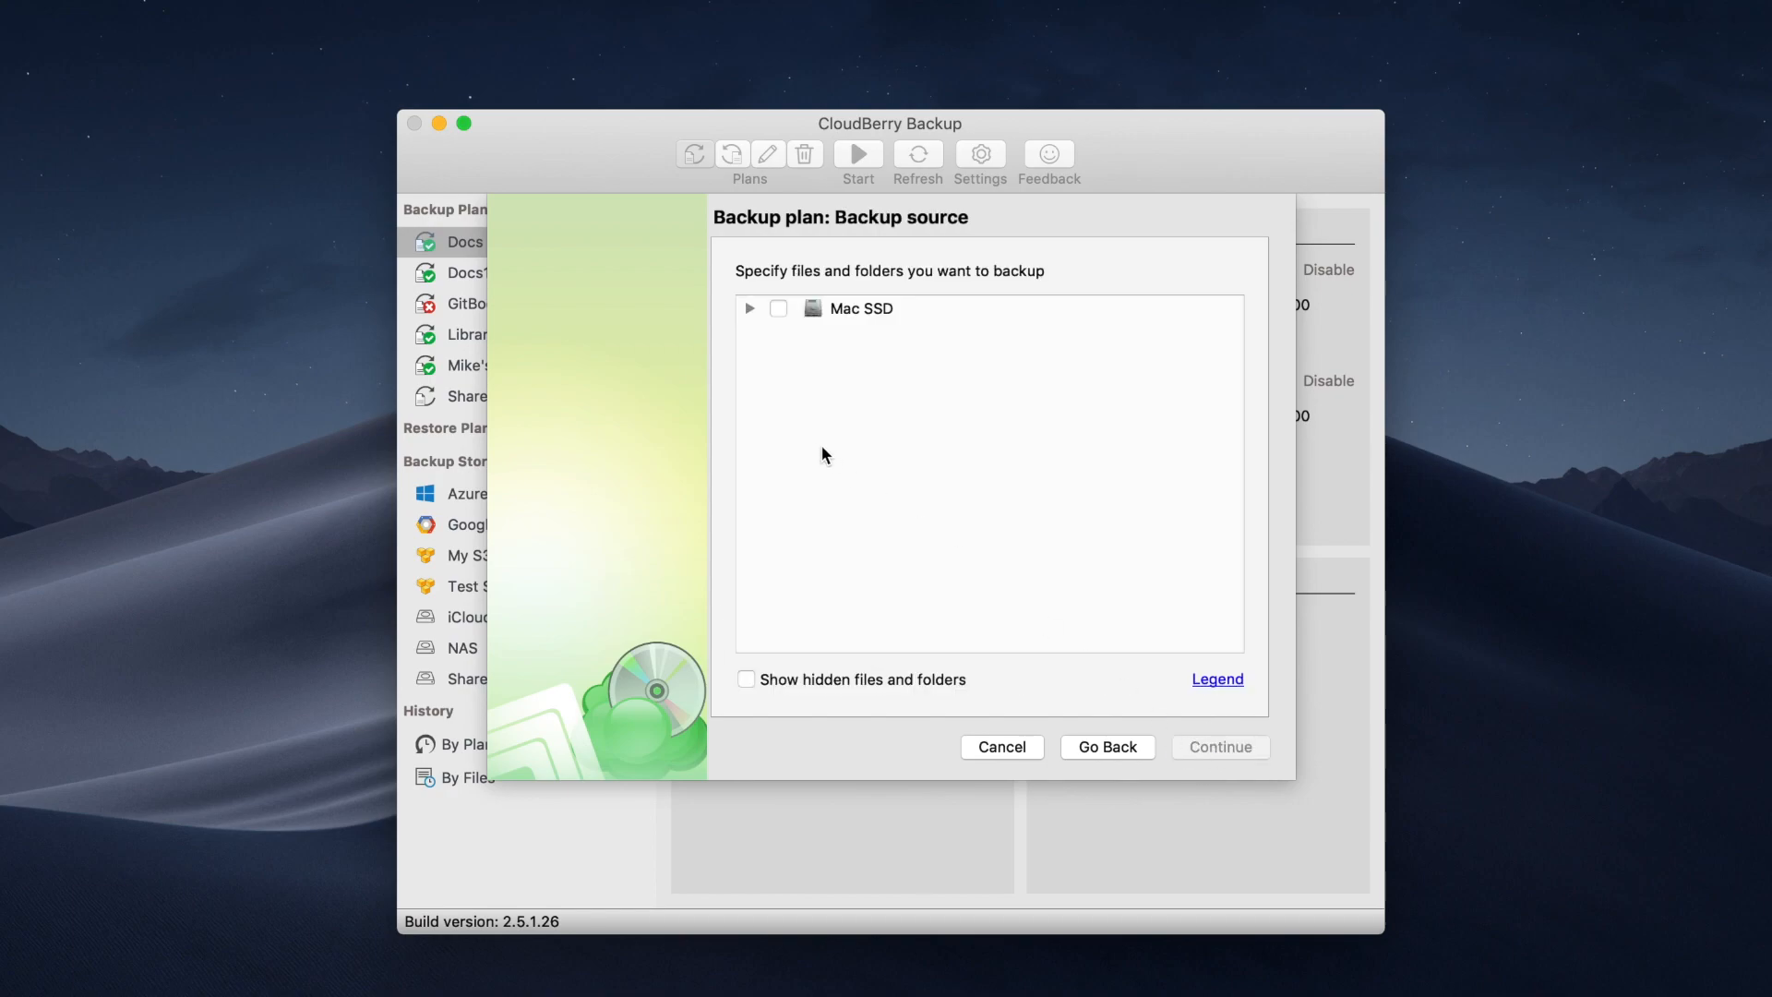
click(779, 308)
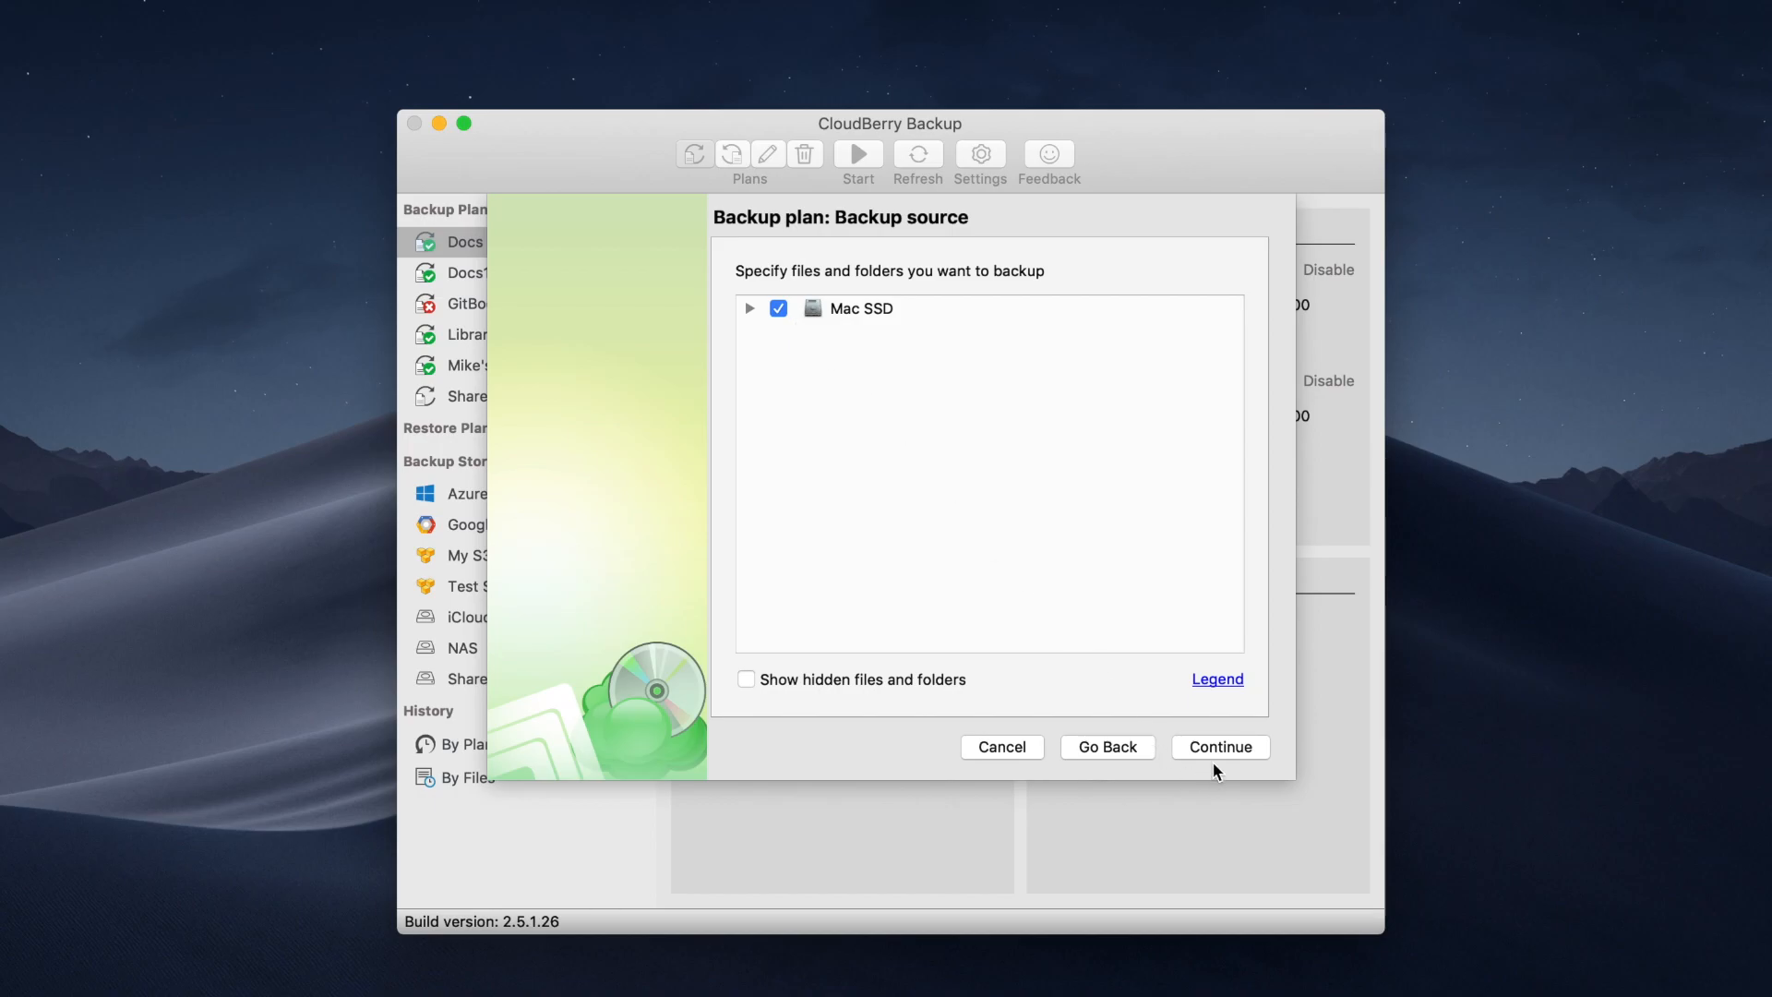
click(1219, 747)
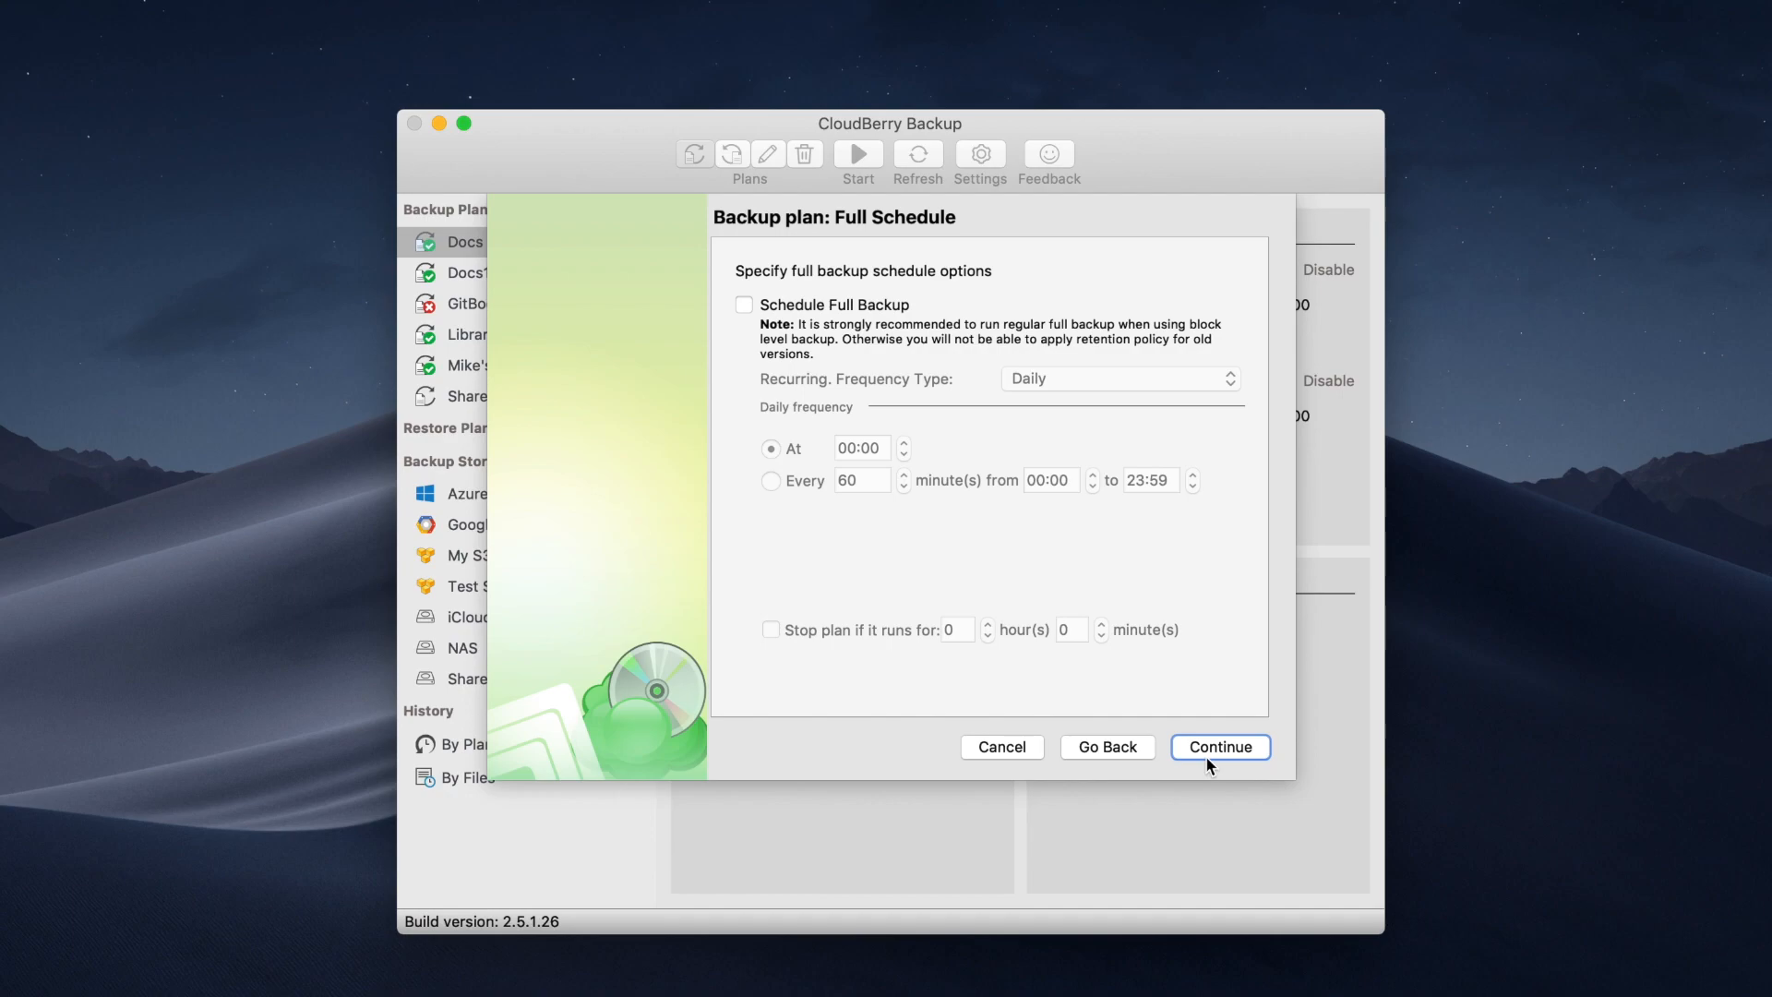
- Enable a weekly Monday full-backup schedule, skip notifications, and reach the plan summary
click(744, 306)
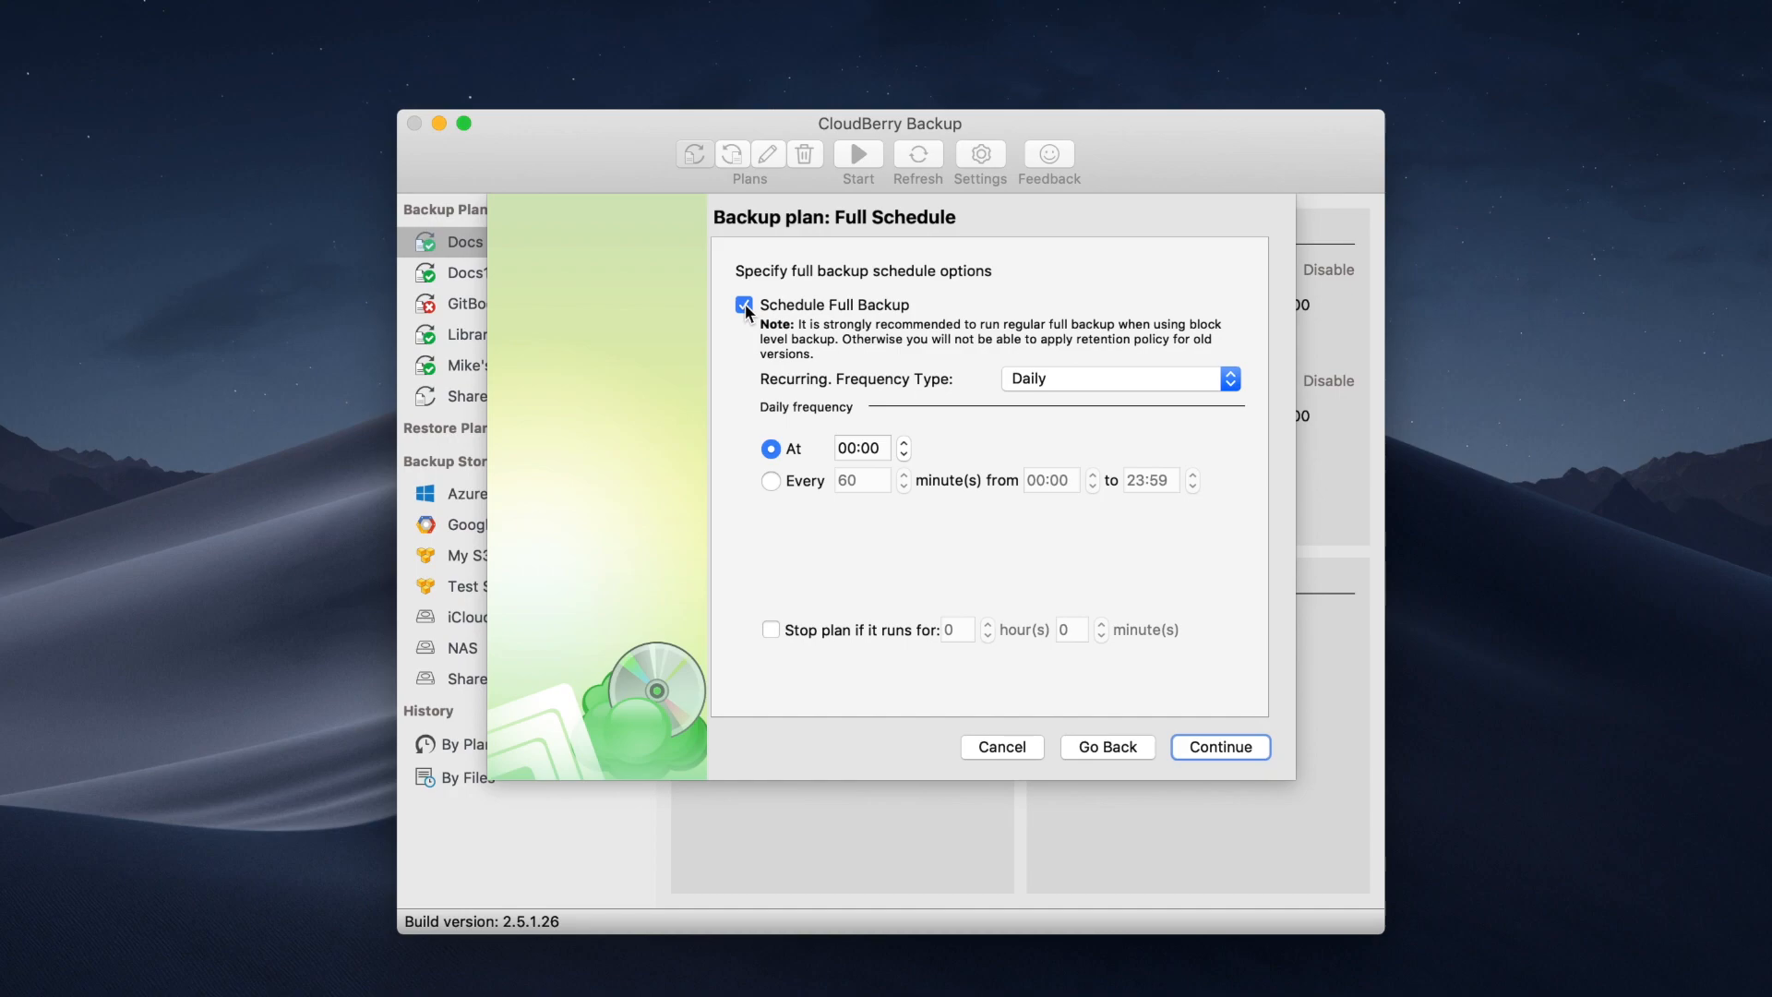
click(1116, 378)
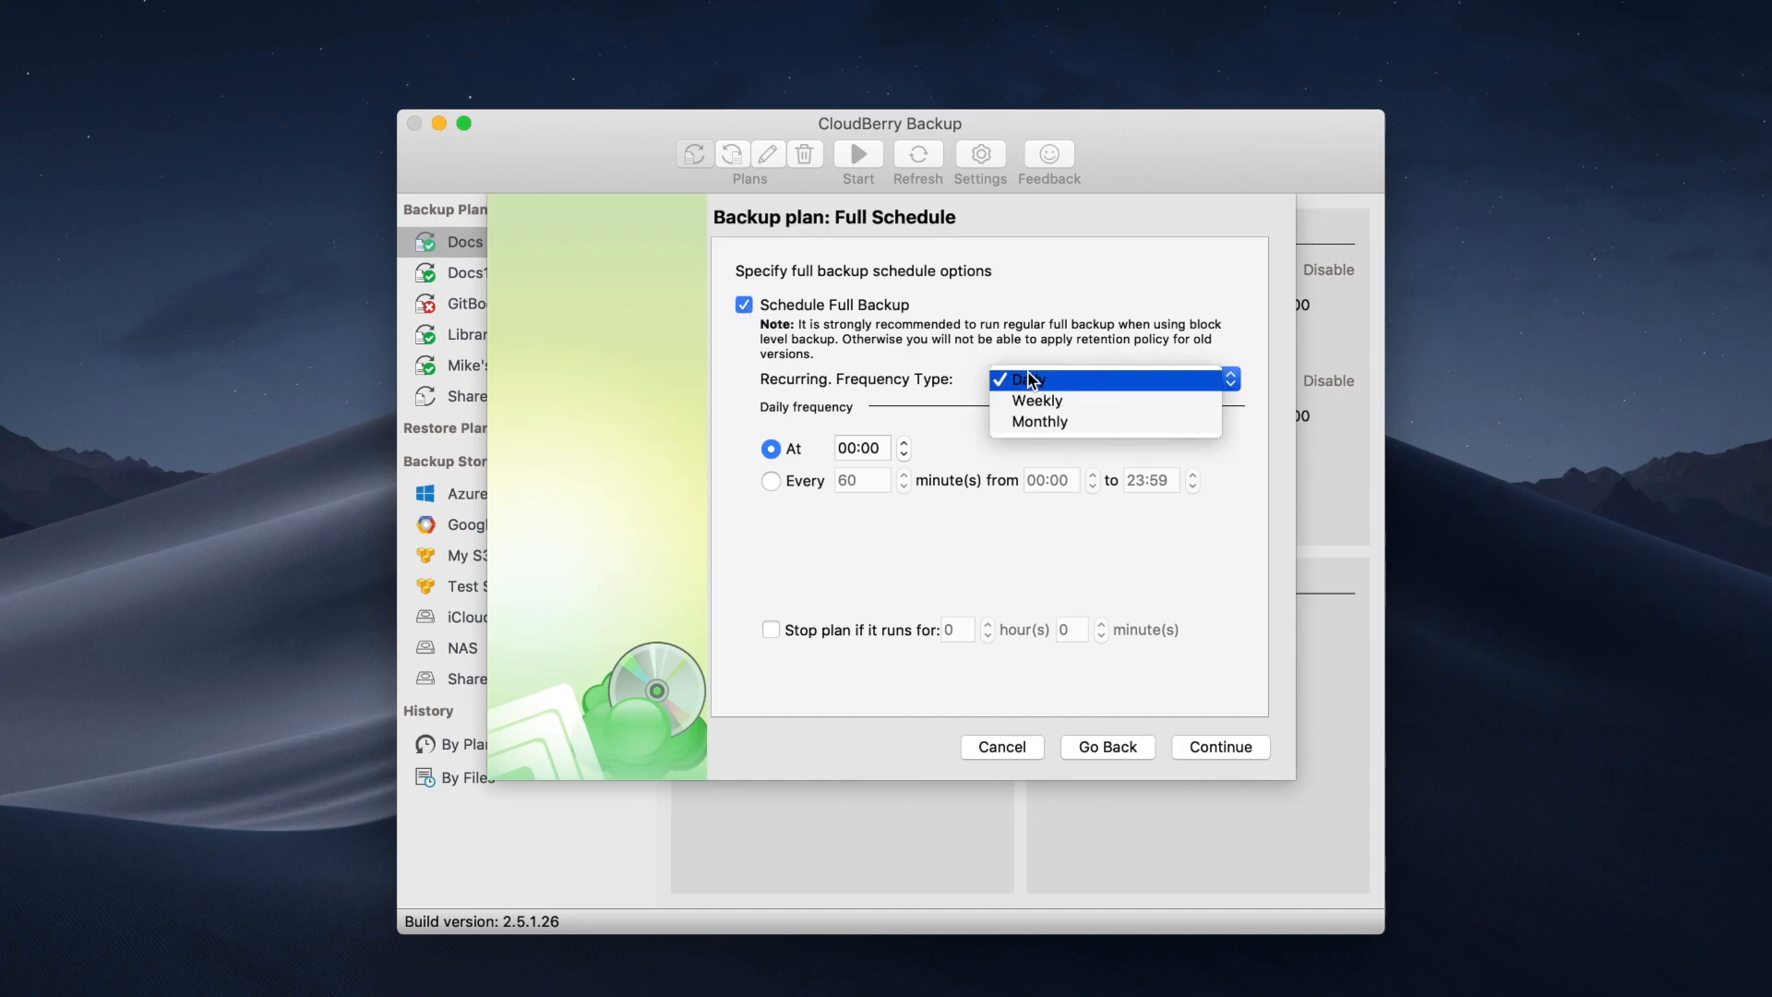
click(1035, 399)
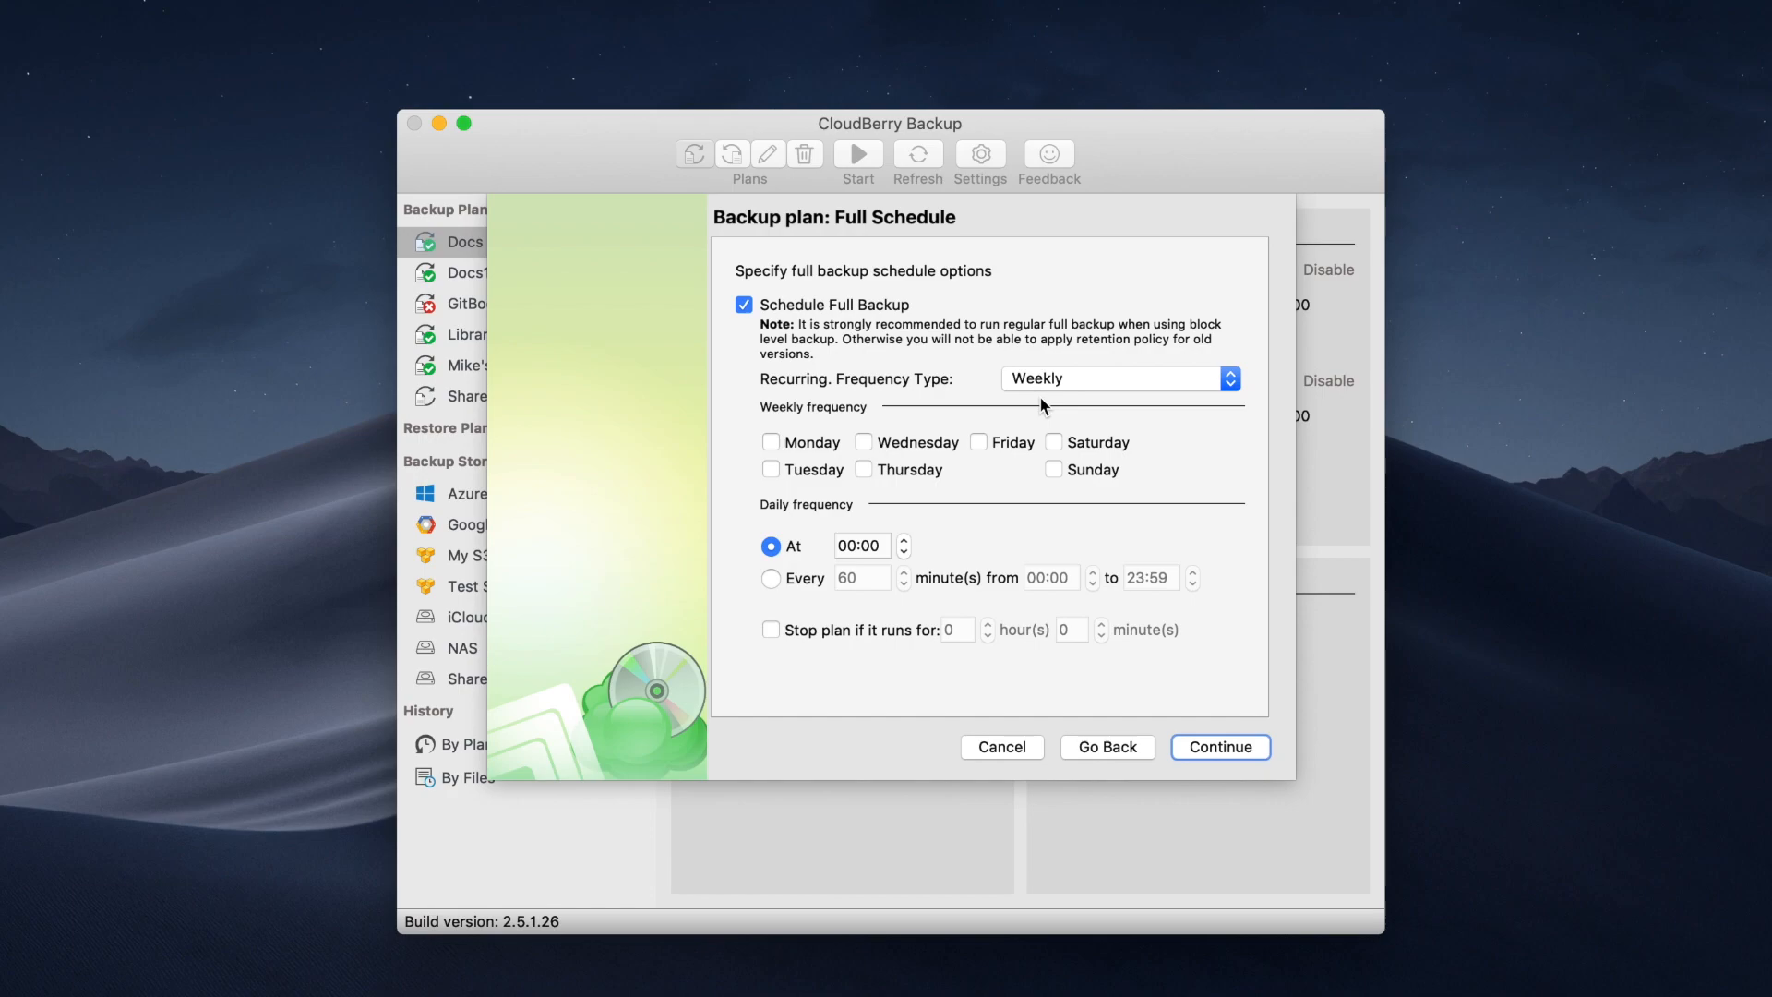
click(769, 441)
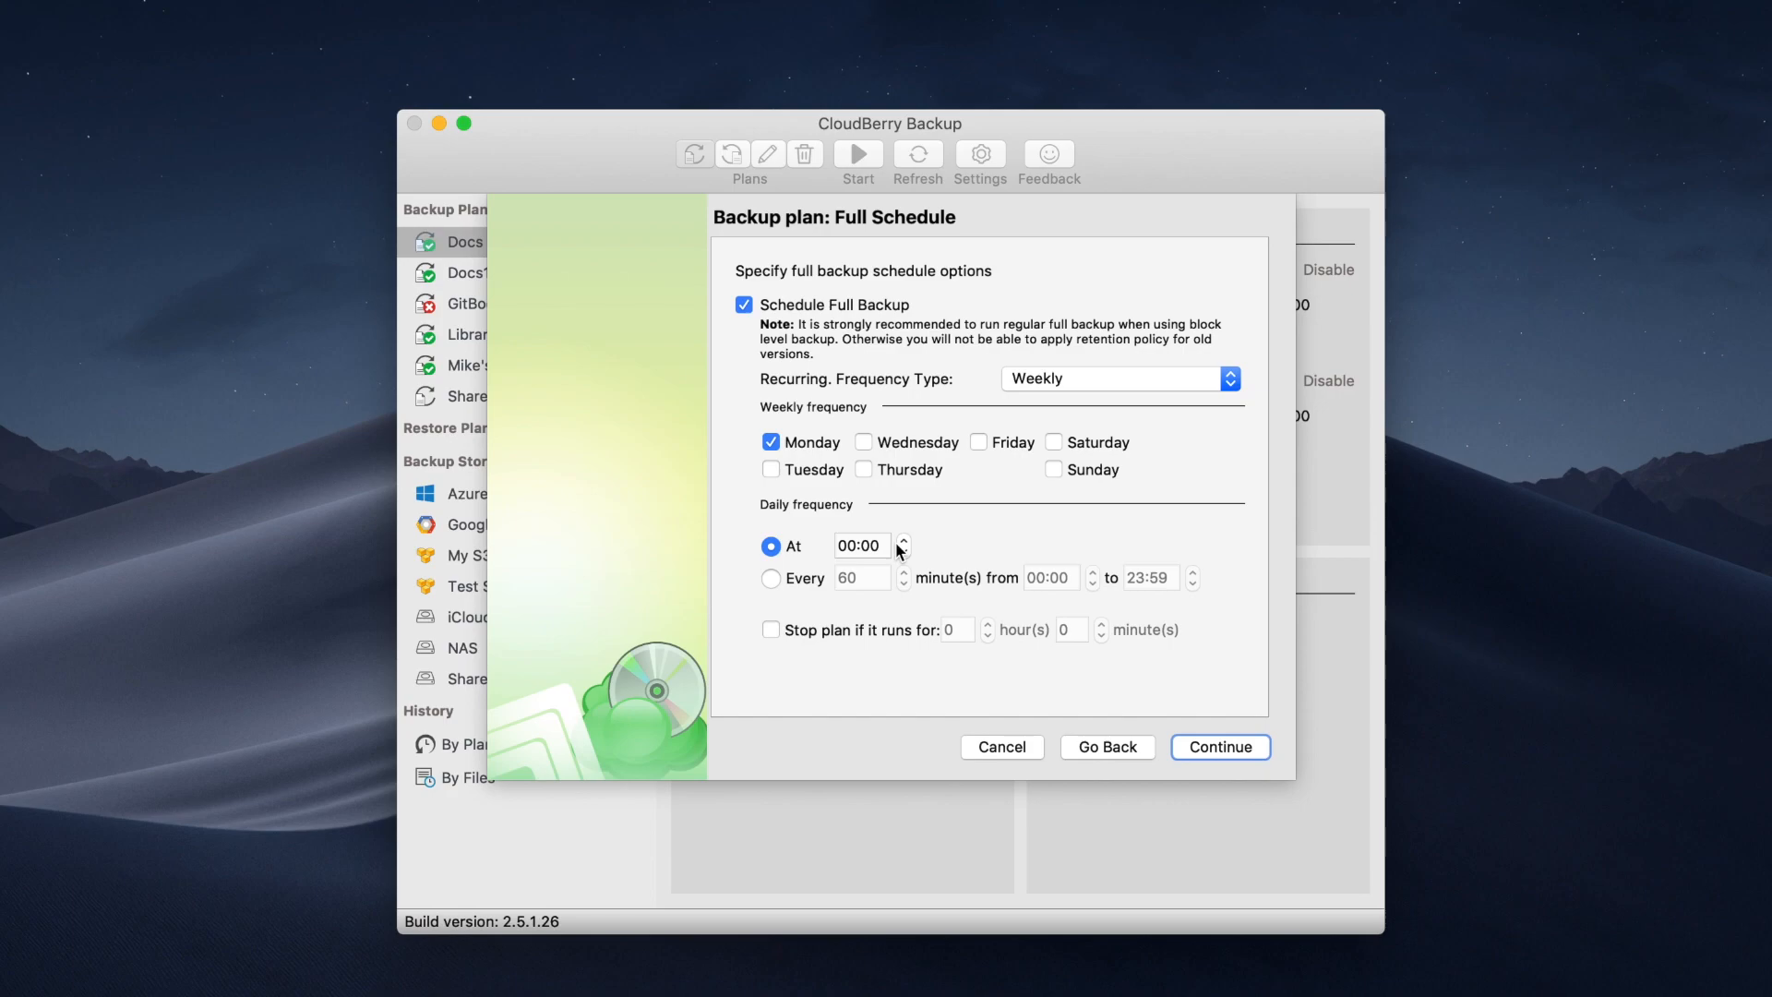
click(1219, 746)
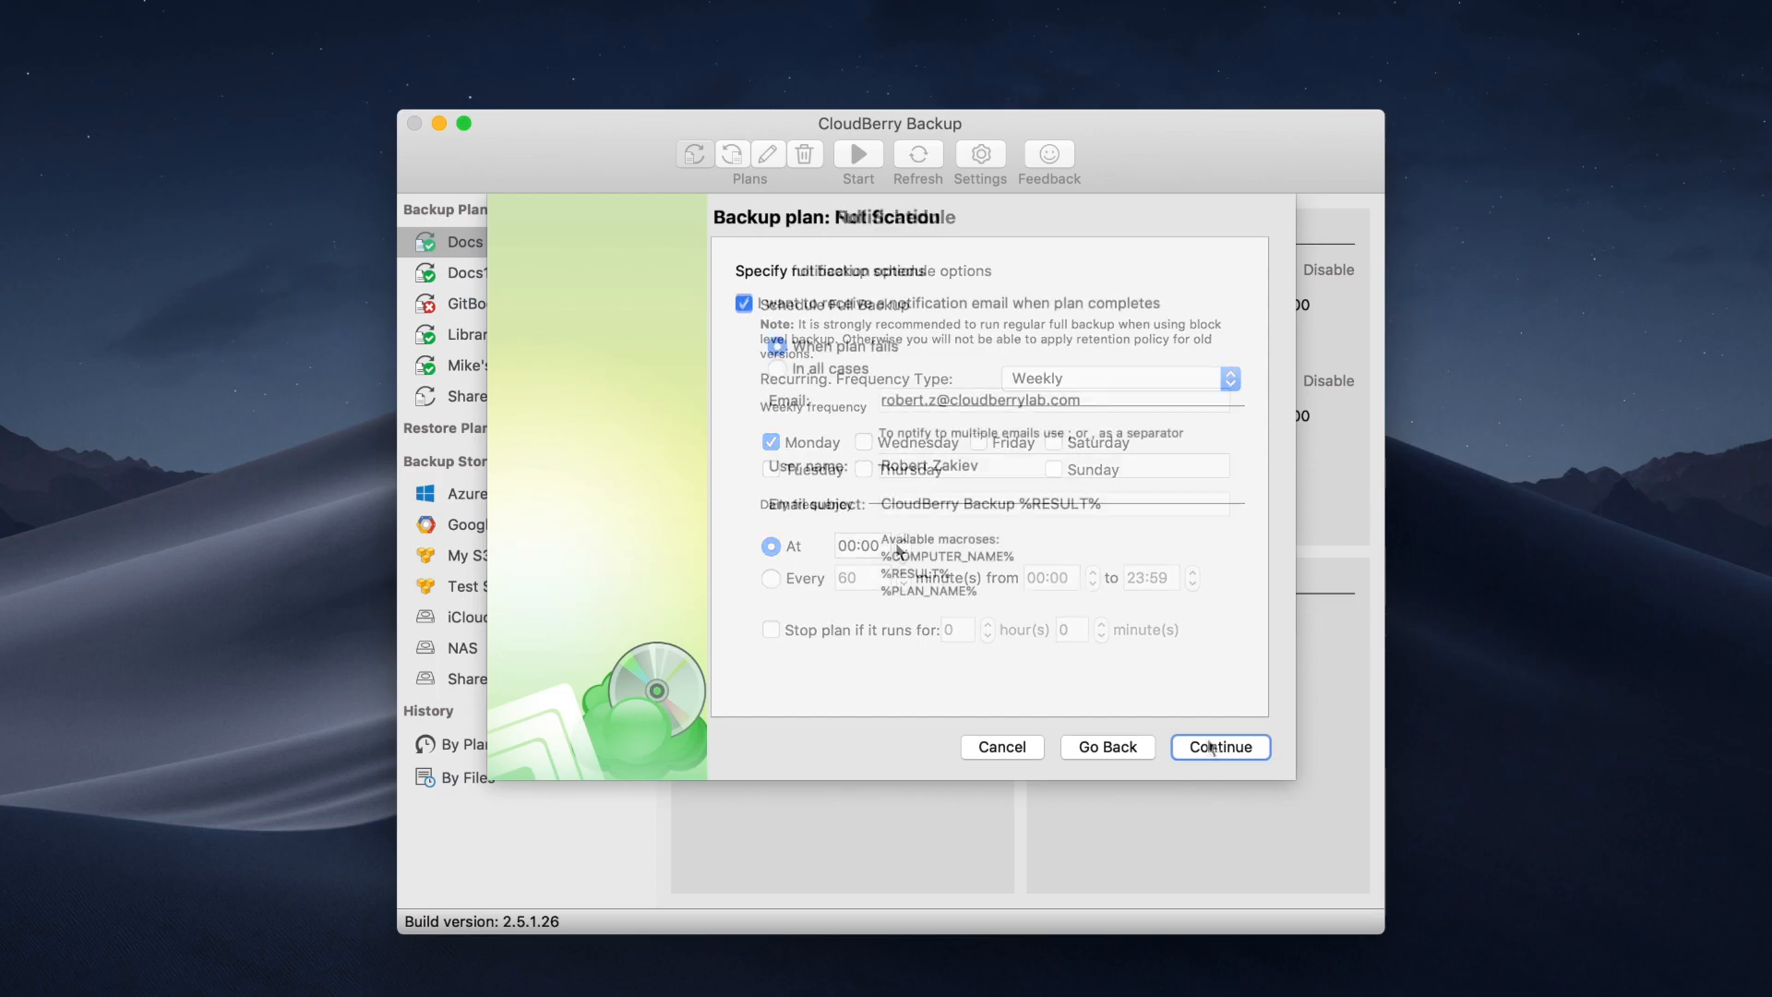
click(1218, 745)
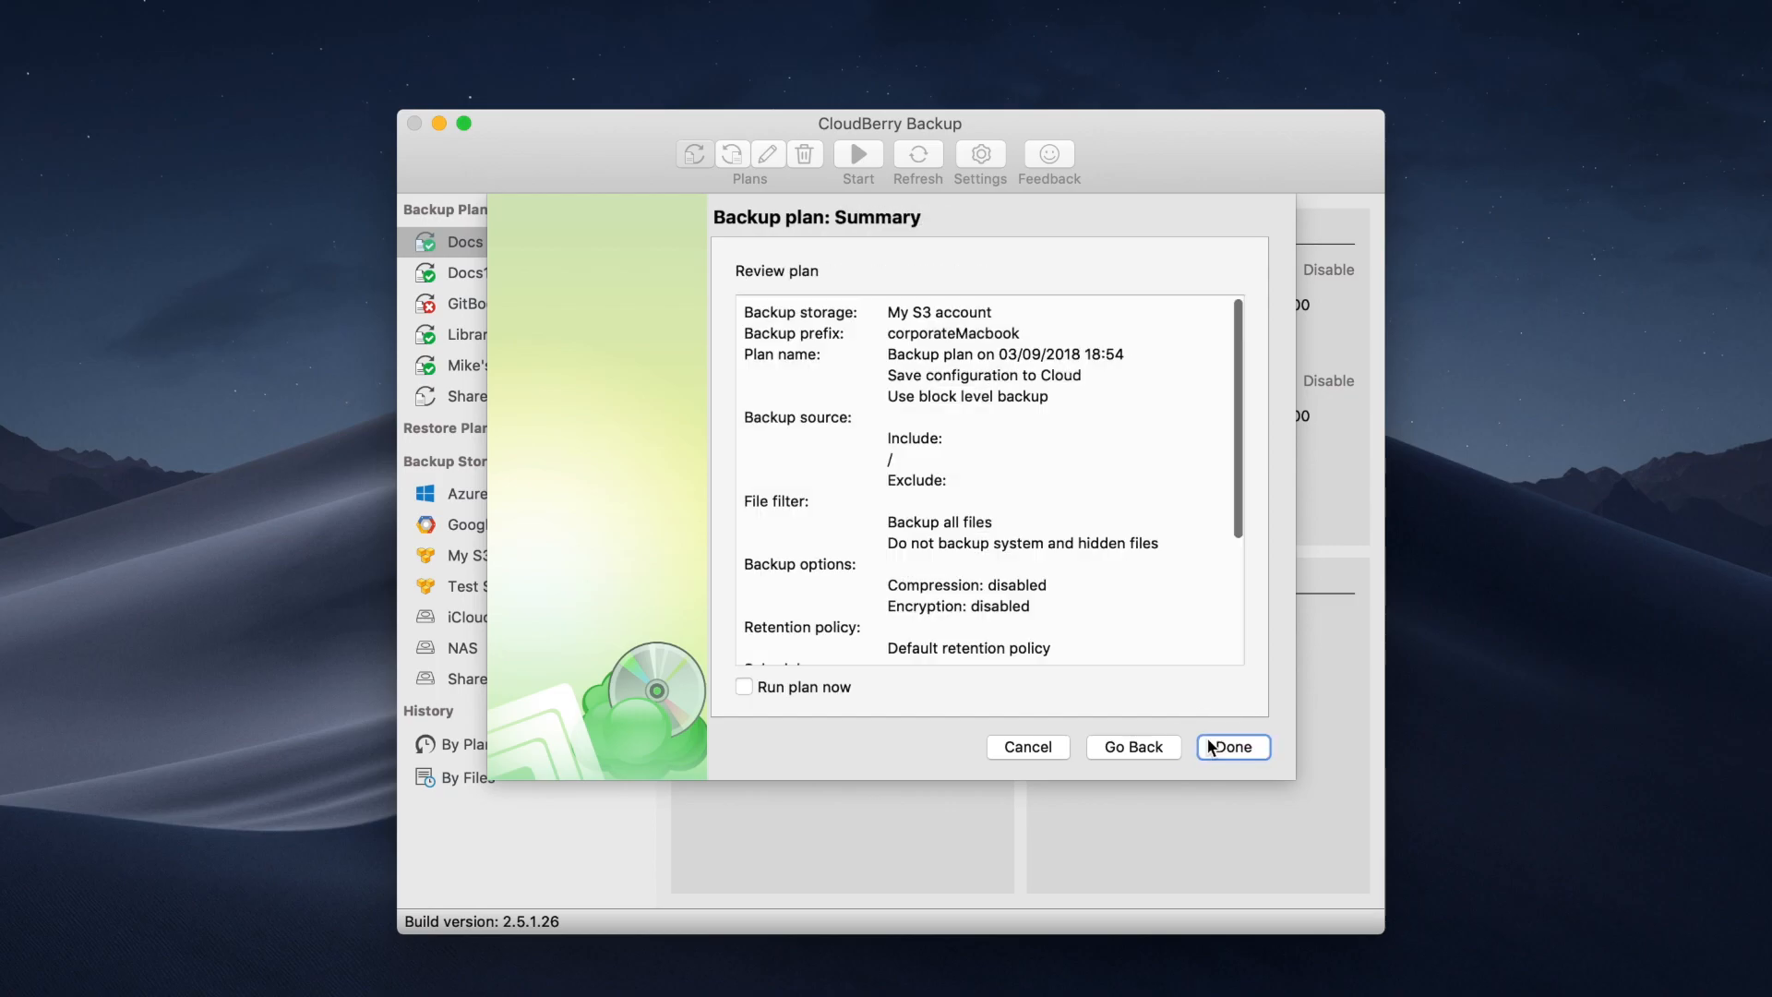